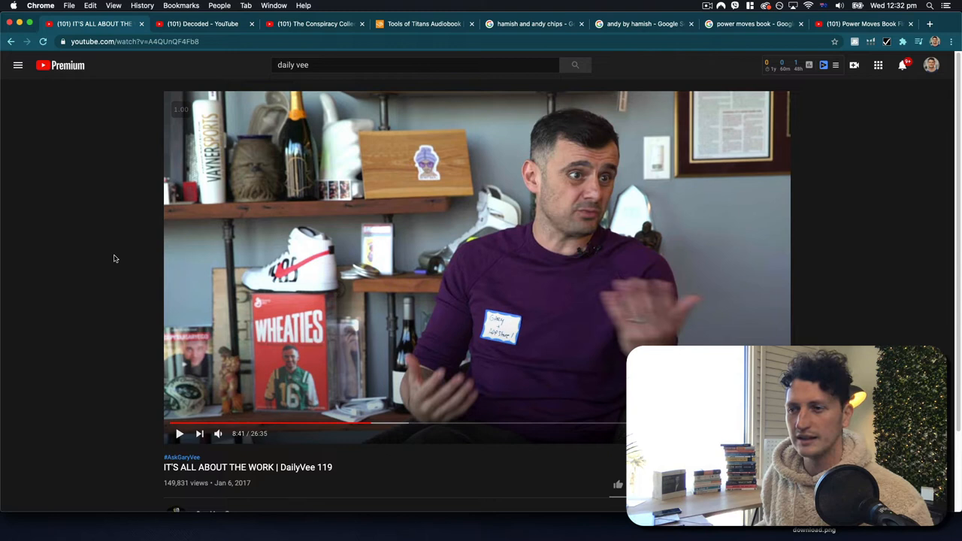
pyautogui.moveTo(109, 274)
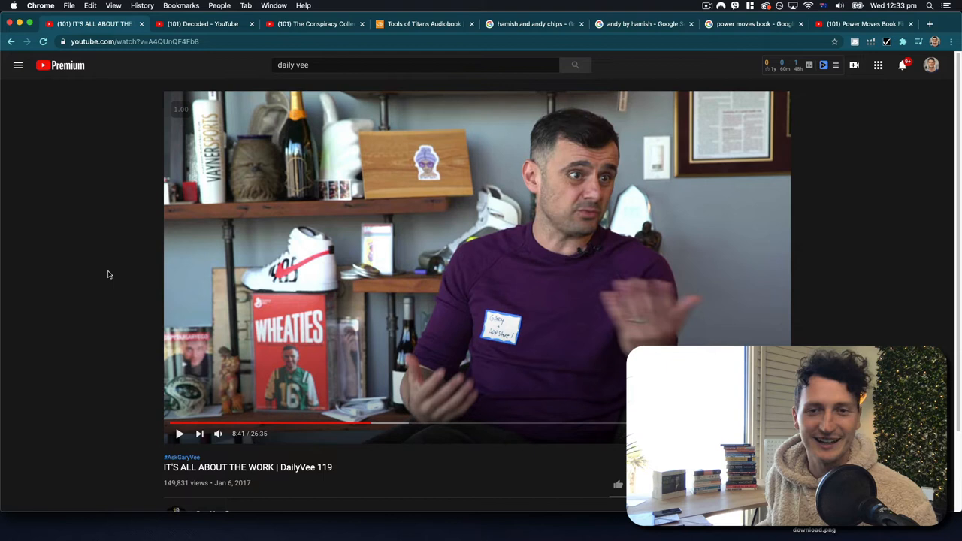
pyautogui.moveTo(40, 348)
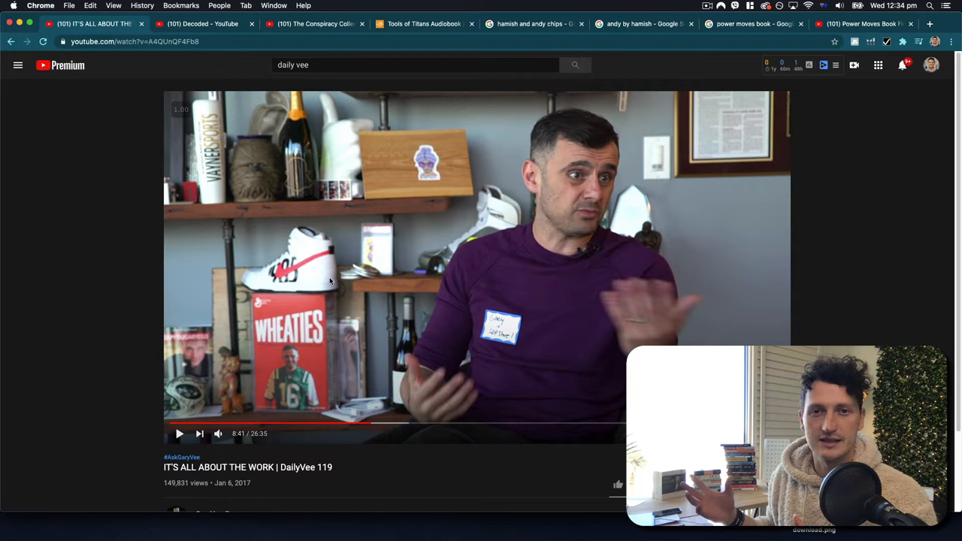
# Seek the DailyVee 'It's All About the Work' video back to around 4:43.
pyautogui.scroll(-3)
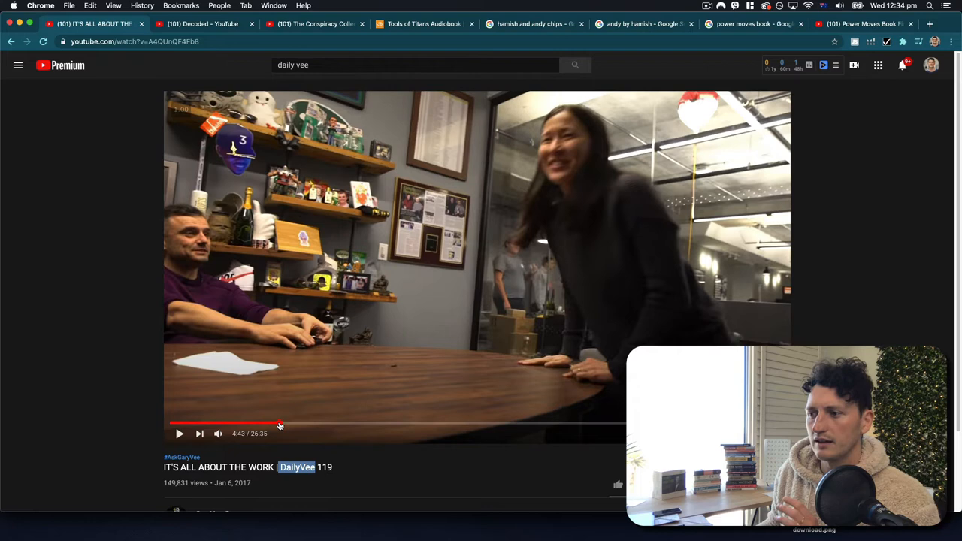
pyautogui.click(279, 426)
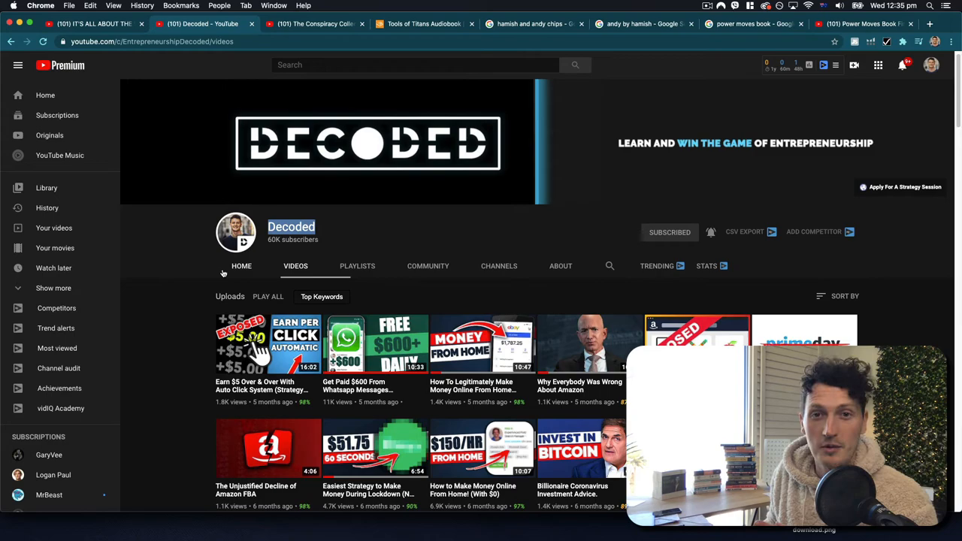
# Scroll through the Decoded channel's Amazon FBA $10,000 Challenge episode uploads.
pyautogui.scroll(-3)
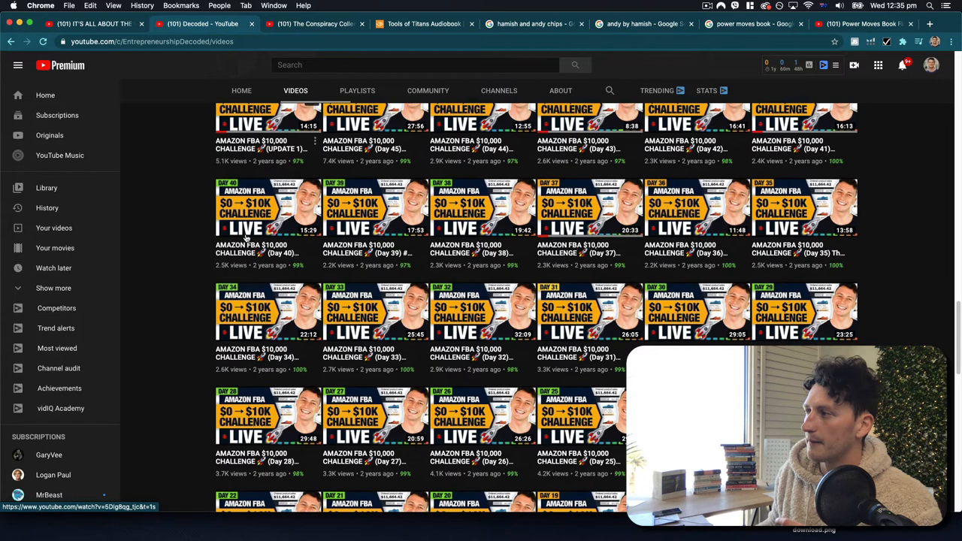
pyautogui.scroll(-3)
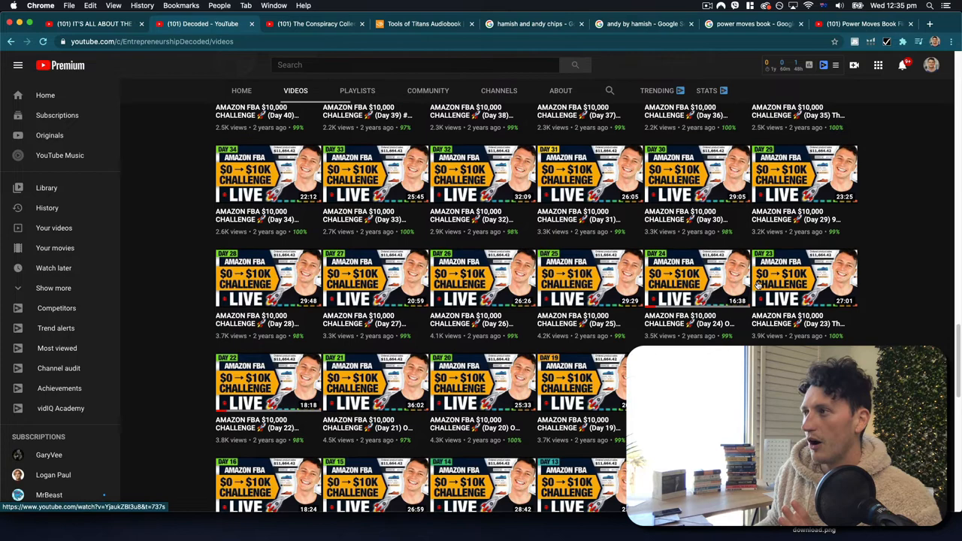
pyautogui.scroll(3)
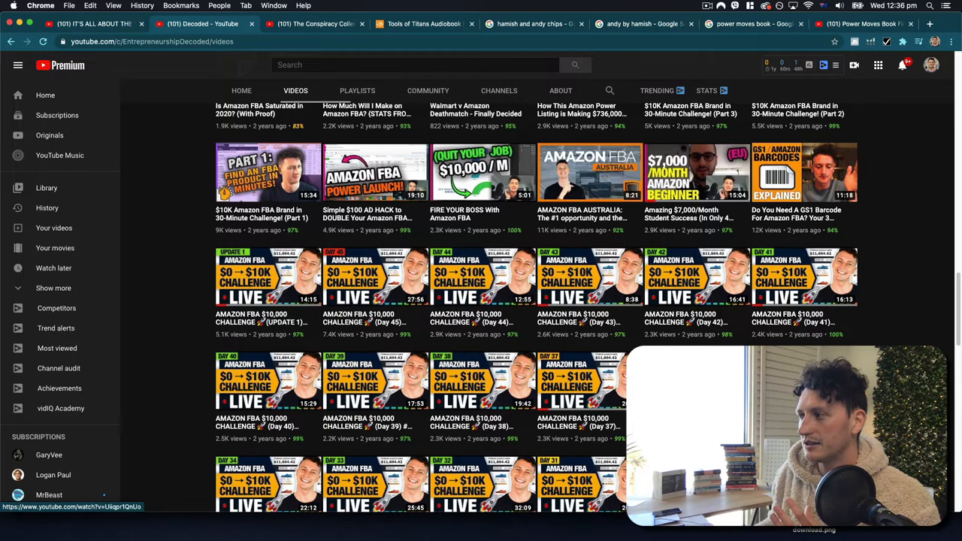
pyautogui.scroll(-3)
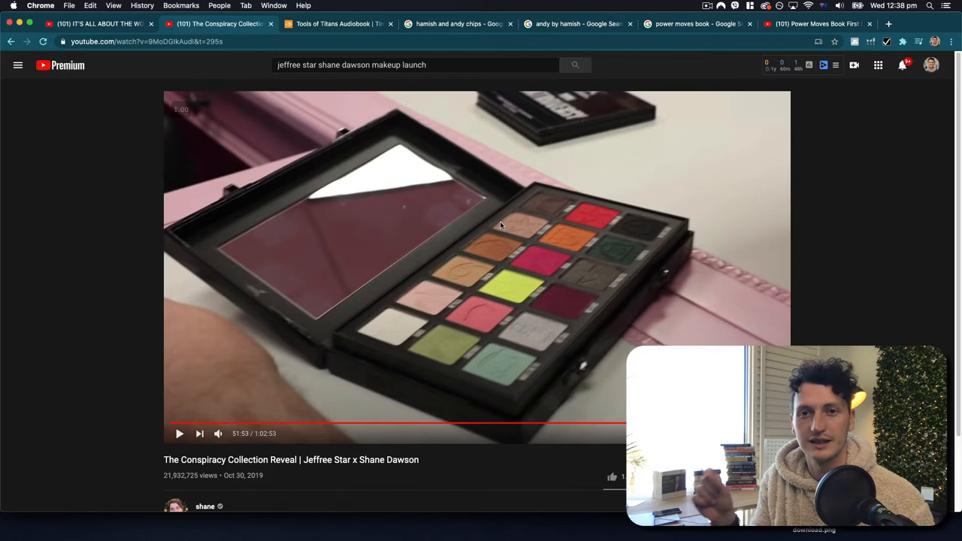
# Switch to The Conspiracy Collection Reveal video paused at 51:53.
pyautogui.click(338, 24)
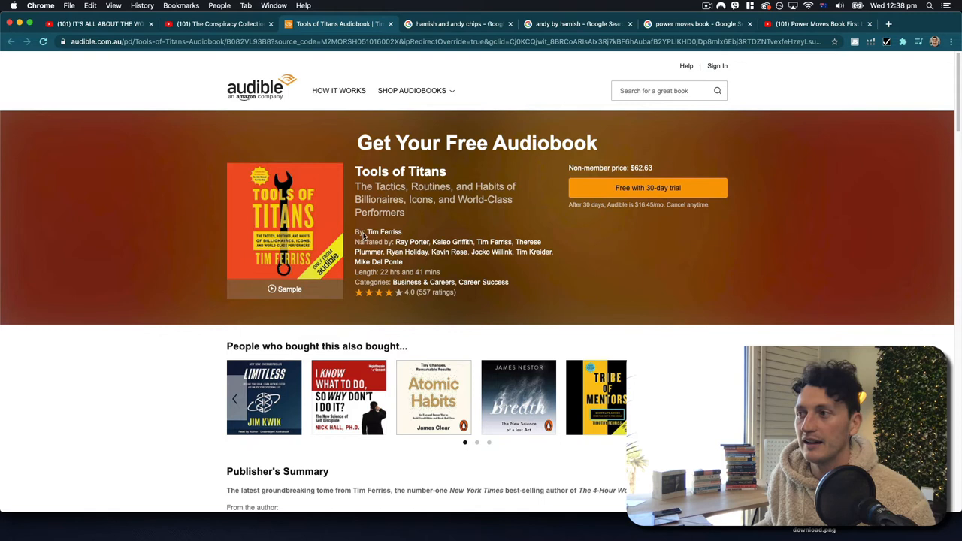
pyautogui.moveTo(428, 227)
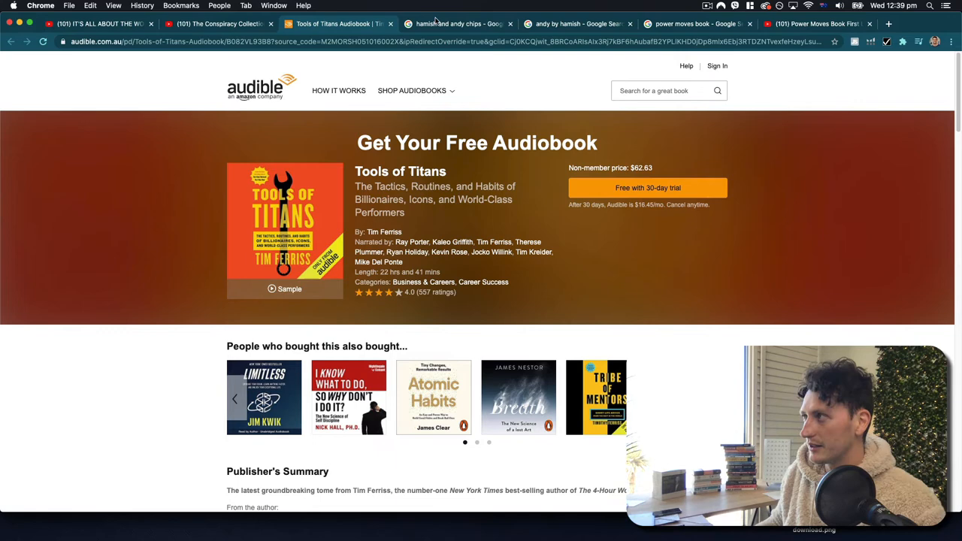
# Switch to the Audible tab showing Tim Ferriss's Tools of Titans audiobook.
pyautogui.click(459, 23)
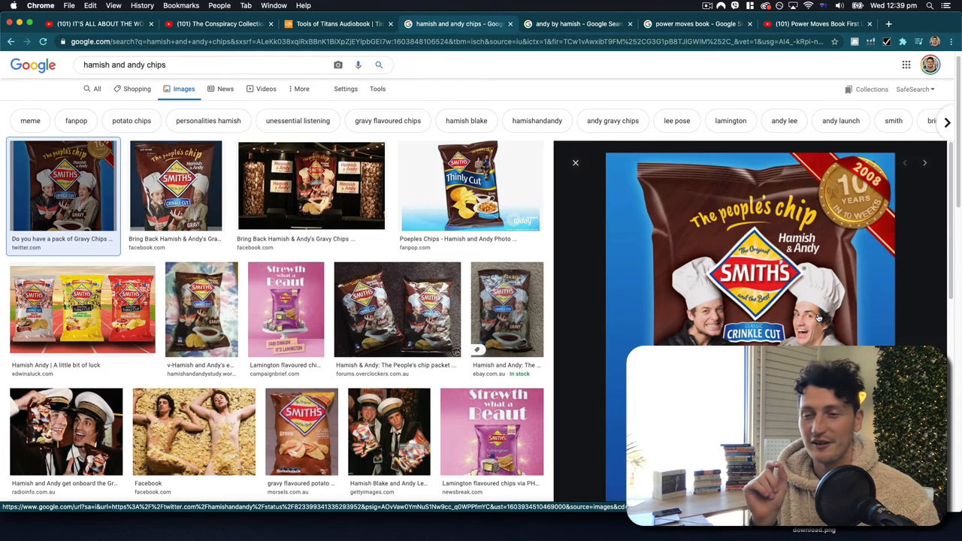
# Scroll the 'hamish and andy chips' results with the Smith's packet previewed.
pyautogui.scroll(-3)
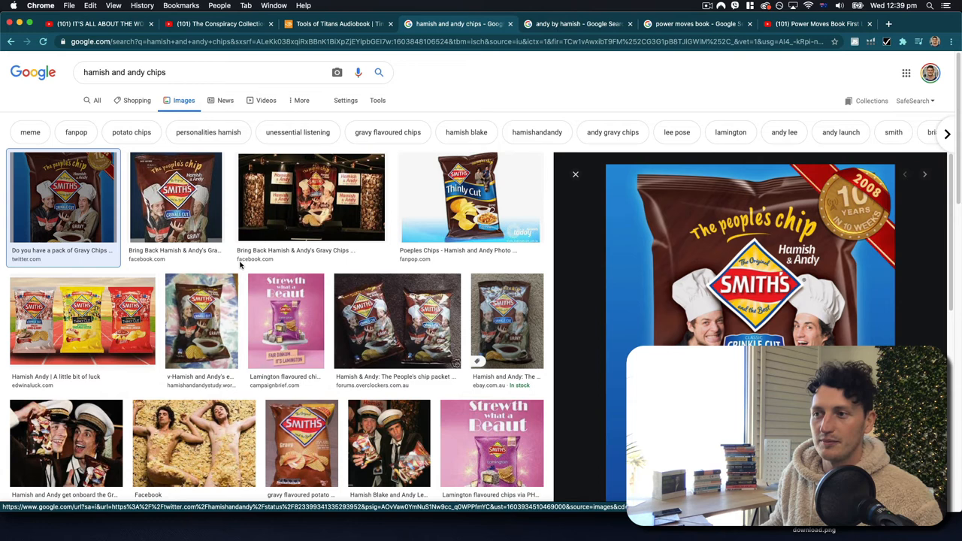
pyautogui.moveTo(239, 263)
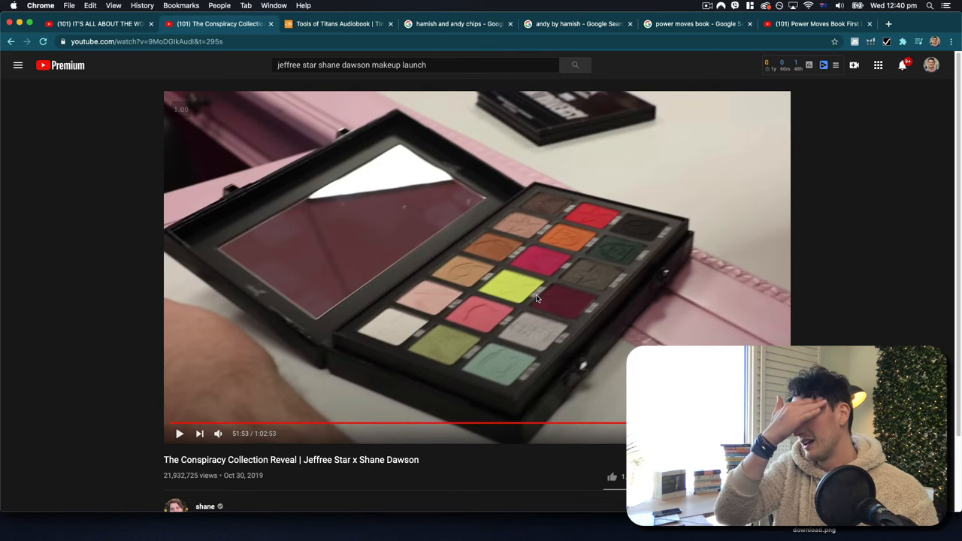
pyautogui.moveTo(623, 249)
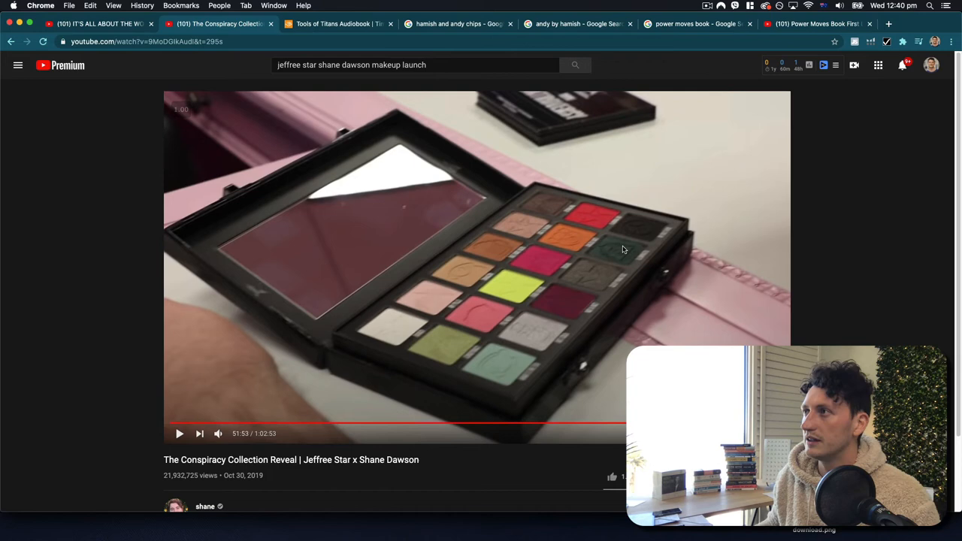
# Switch to the paused eyeshadow palette shot in The Conspiracy Collection Reveal video.
pyautogui.click(454, 24)
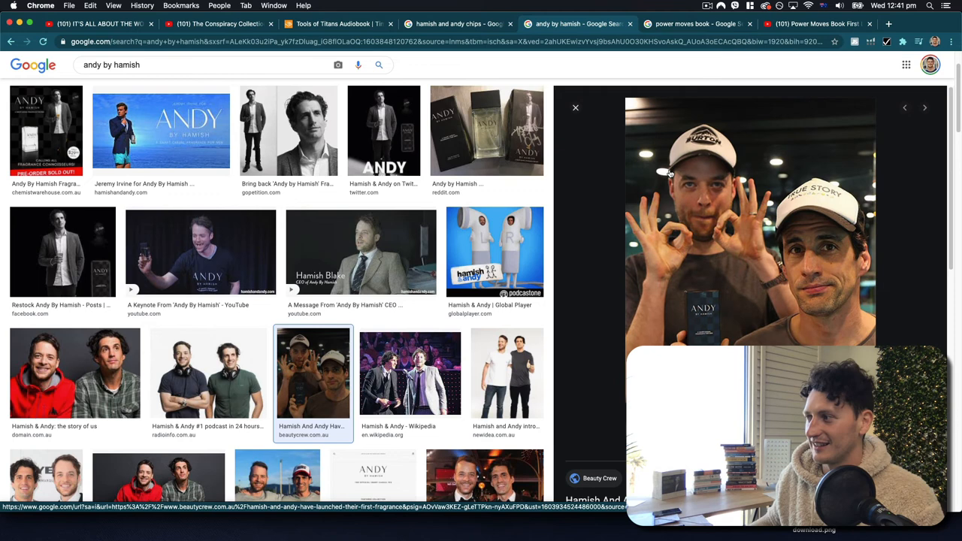
# Browse the 'andy by hamish' fragrance images, then switch to 'power moves book' results.
pyautogui.scroll(-3)
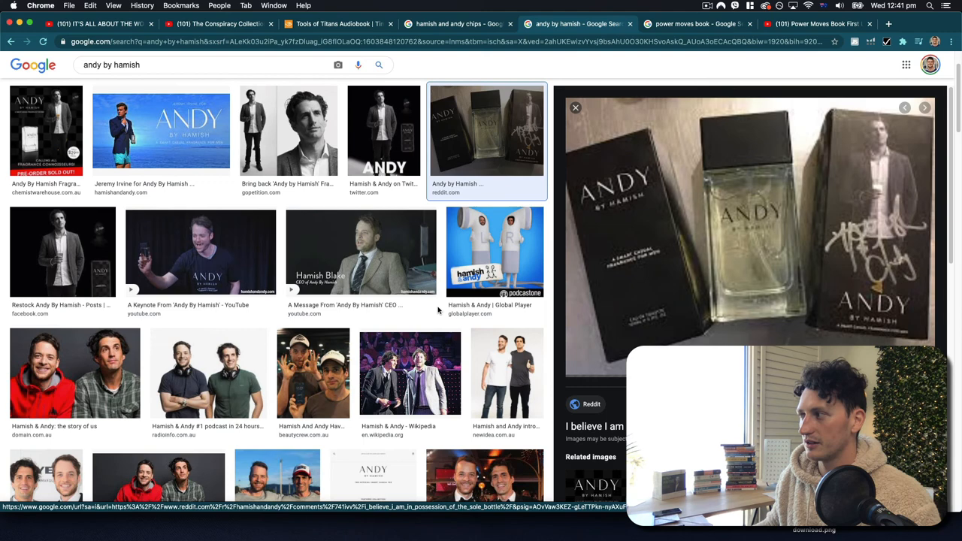
pyautogui.click(695, 24)
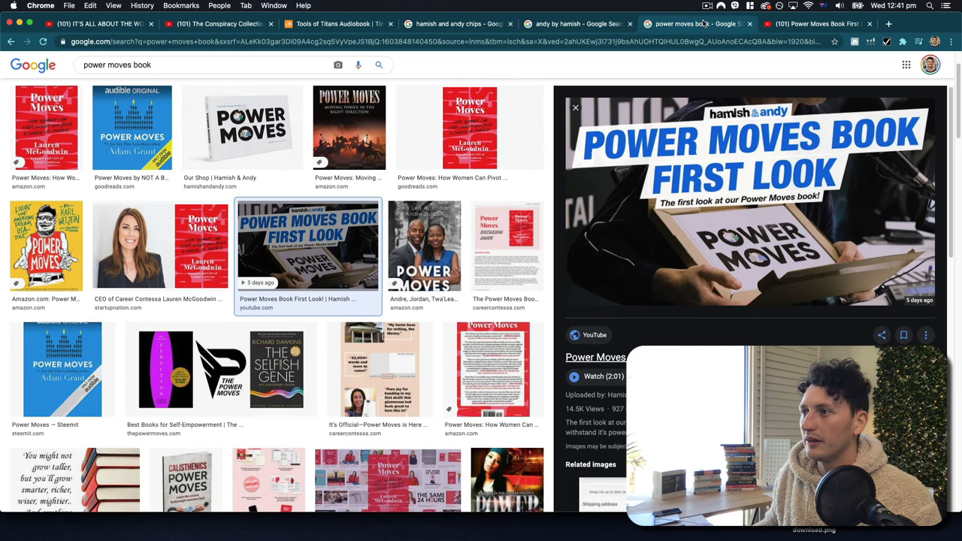